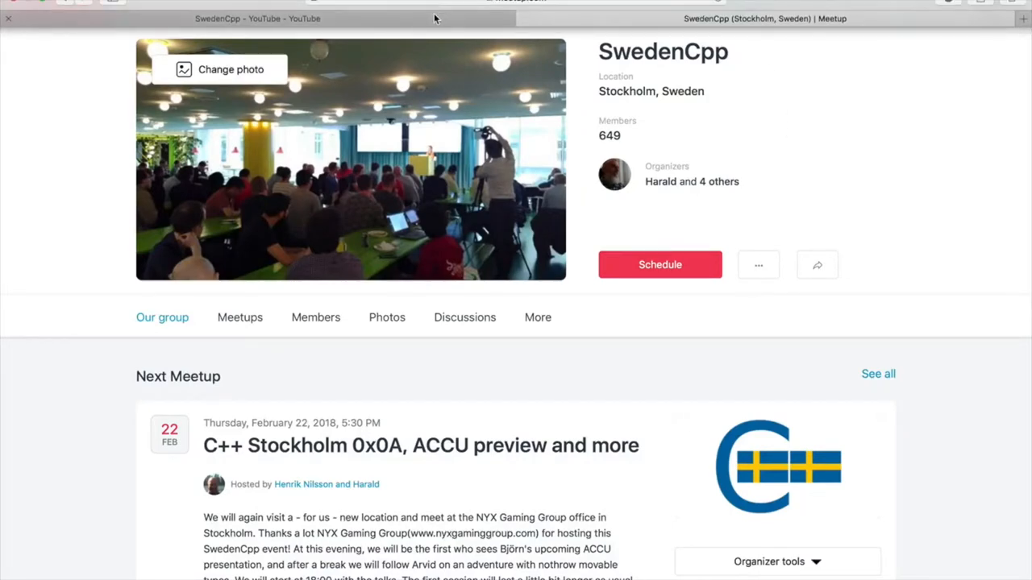
Create the empty 'My Movie' project in the Current Workspace library
{"action": "left_click", "coordinate": [257, 17]}
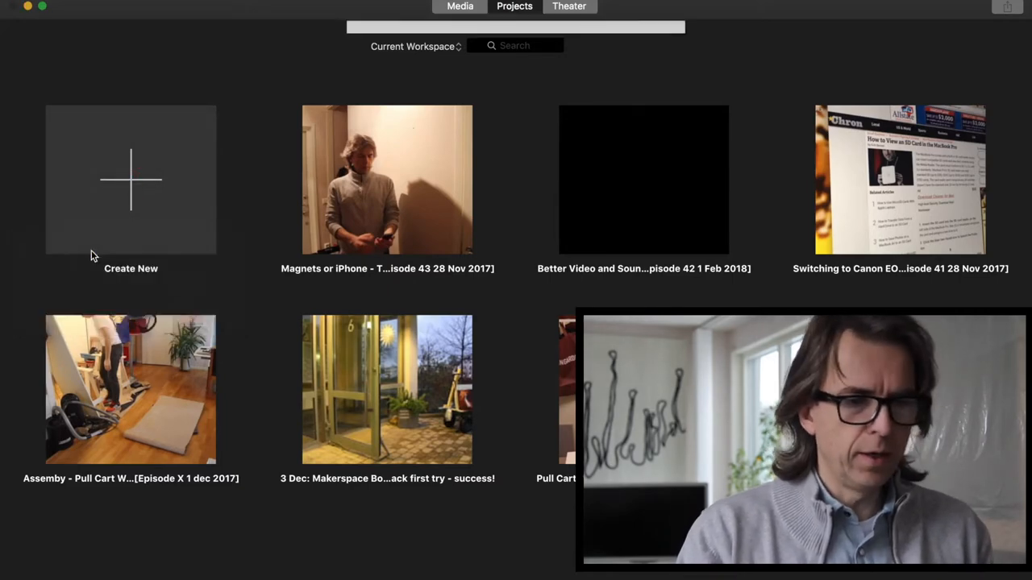
{"action": "left_click", "coordinate": [130, 179]}
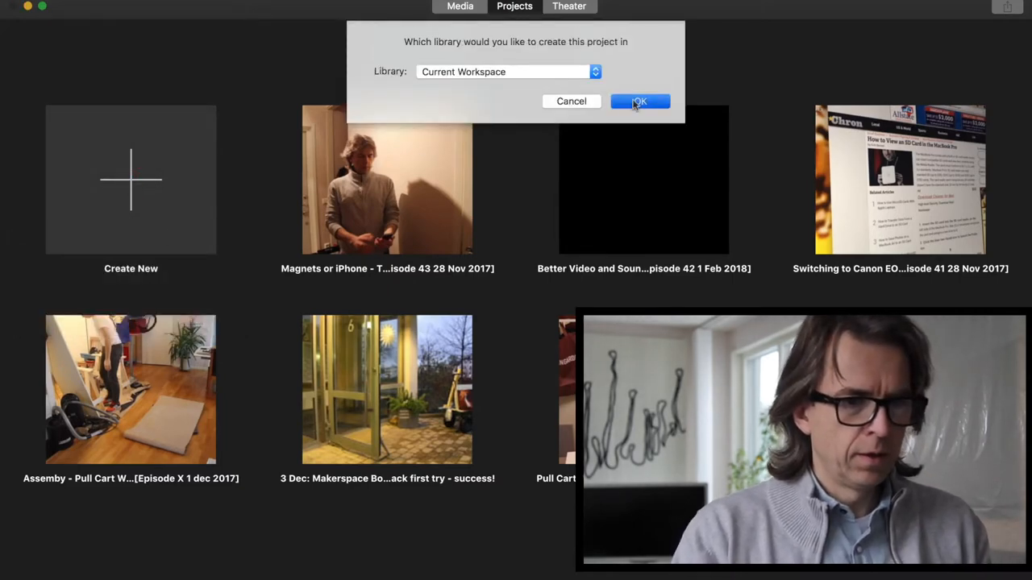
{"action": "left_click", "coordinate": [639, 101]}
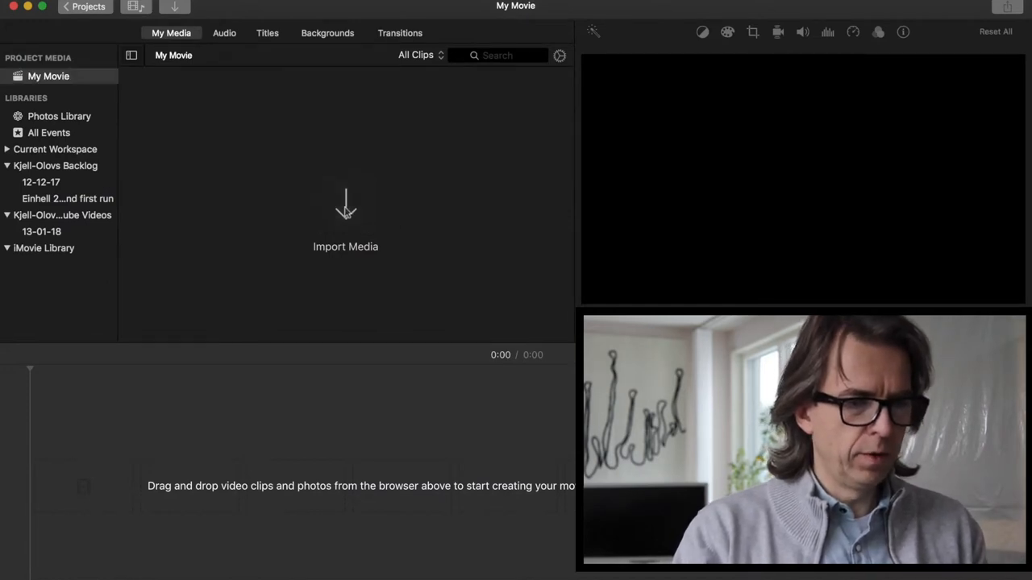
{"action": "left_click", "coordinate": [344, 234]}
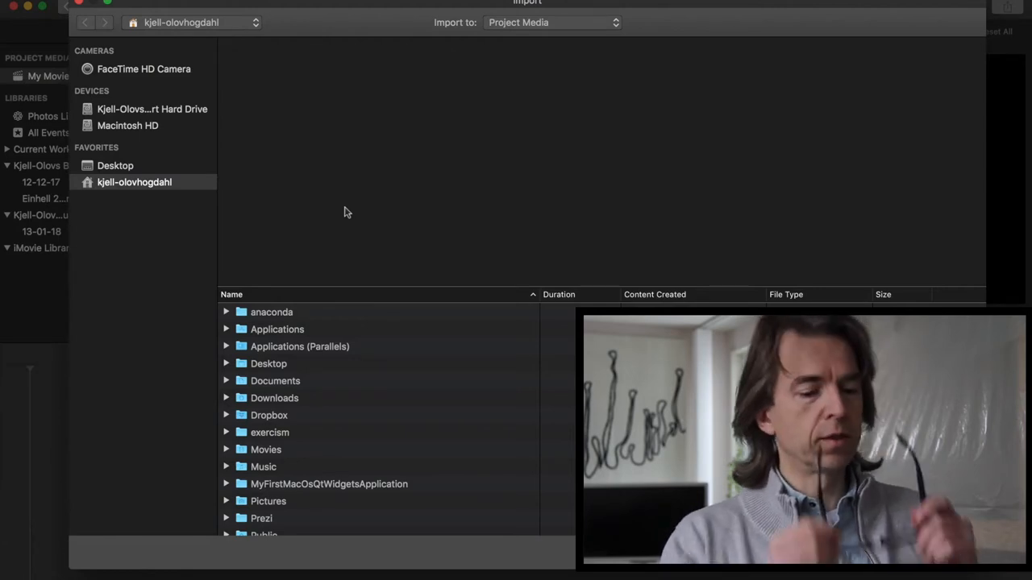
{"action": "mouse_move", "coordinate": [326, 224]}
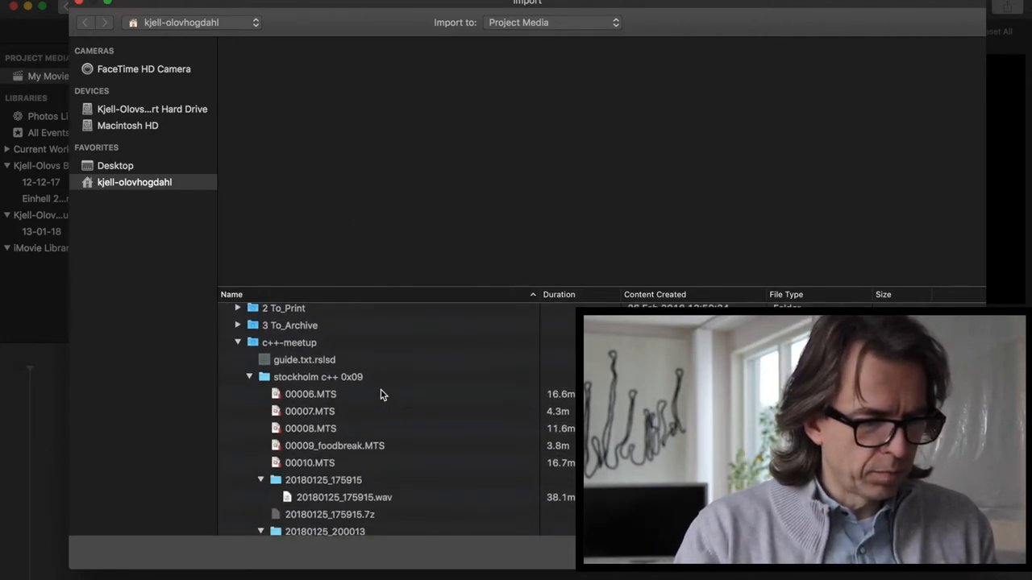
Browse the import window and select the first-part camera video to import
{"action": "scroll", "scroll_direction": "up", "scroll_amount": 3}
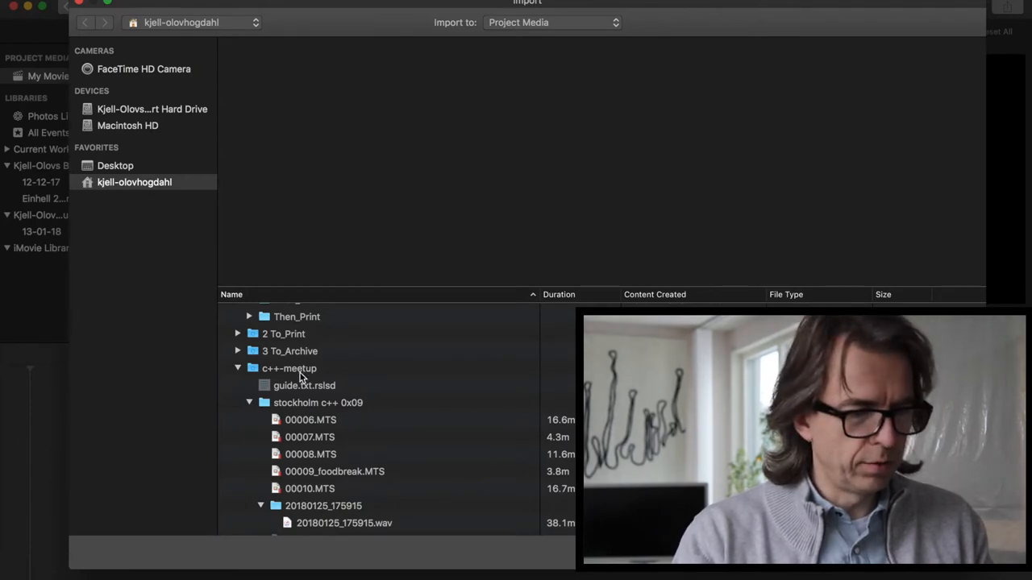
{"action": "mouse_move", "coordinate": [309, 382]}
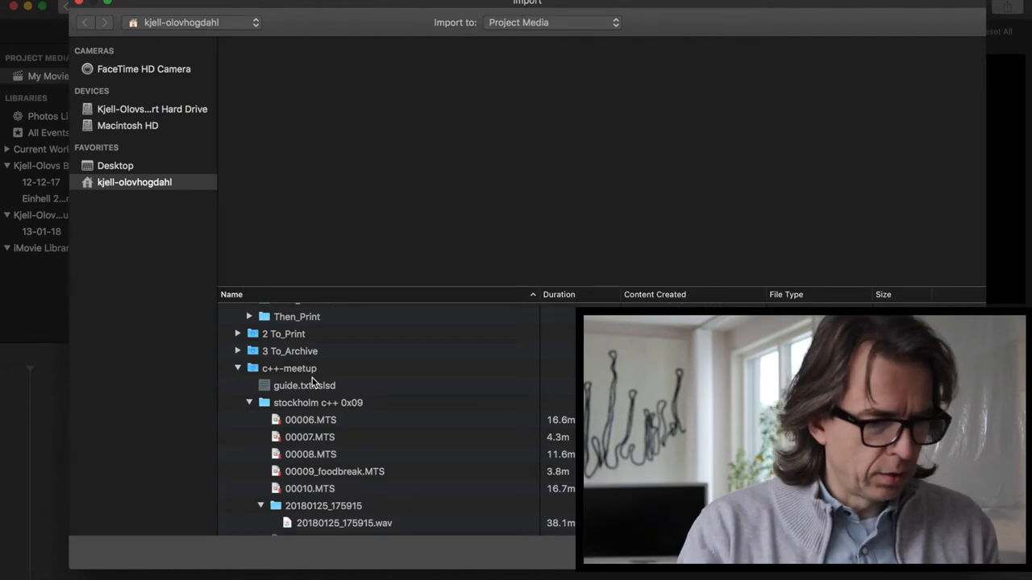
{"action": "mouse_move", "coordinate": [363, 415]}
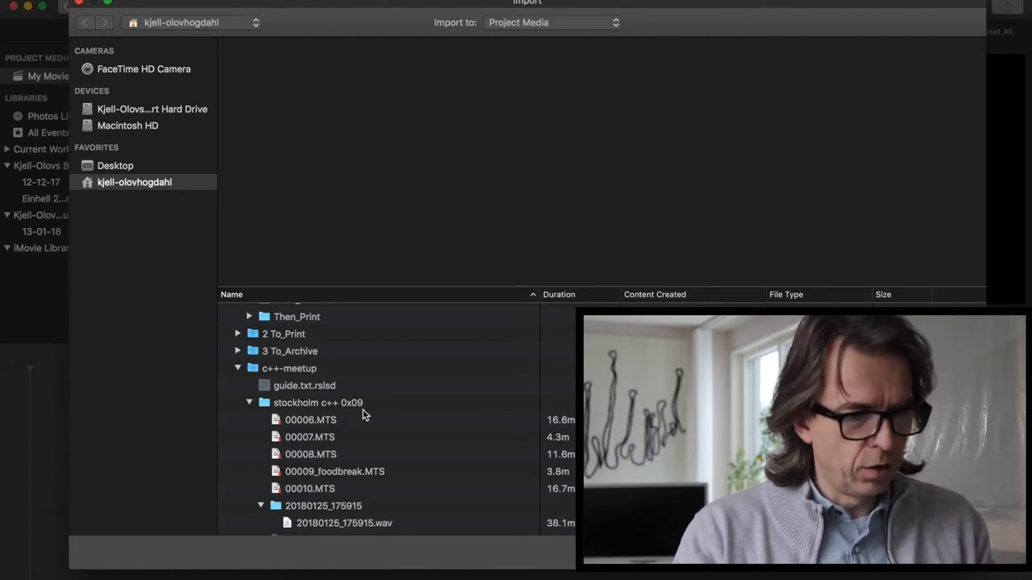
{"action": "mouse_move", "coordinate": [354, 421]}
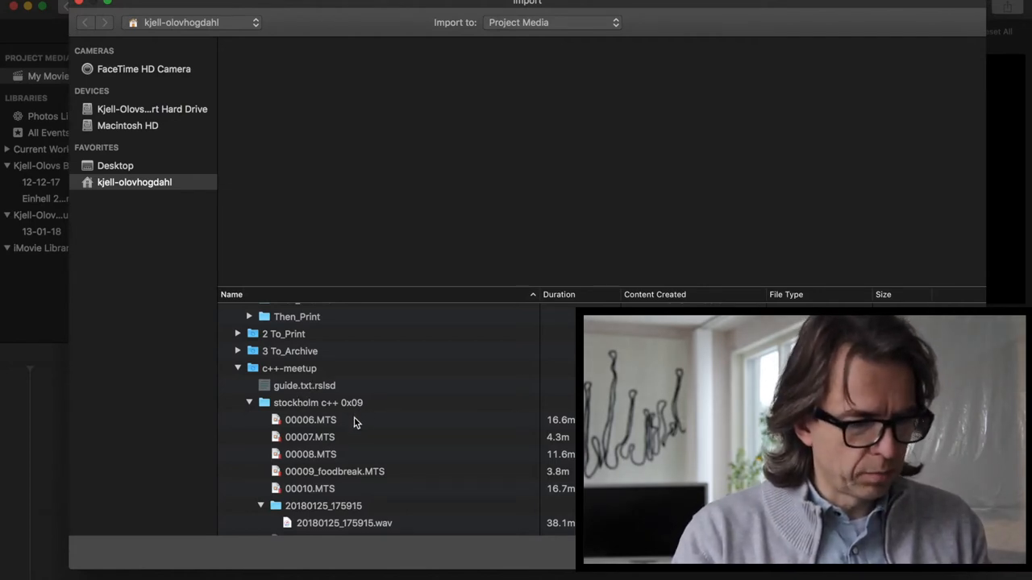
{"action": "scroll", "scroll_direction": "down", "scroll_amount": 3}
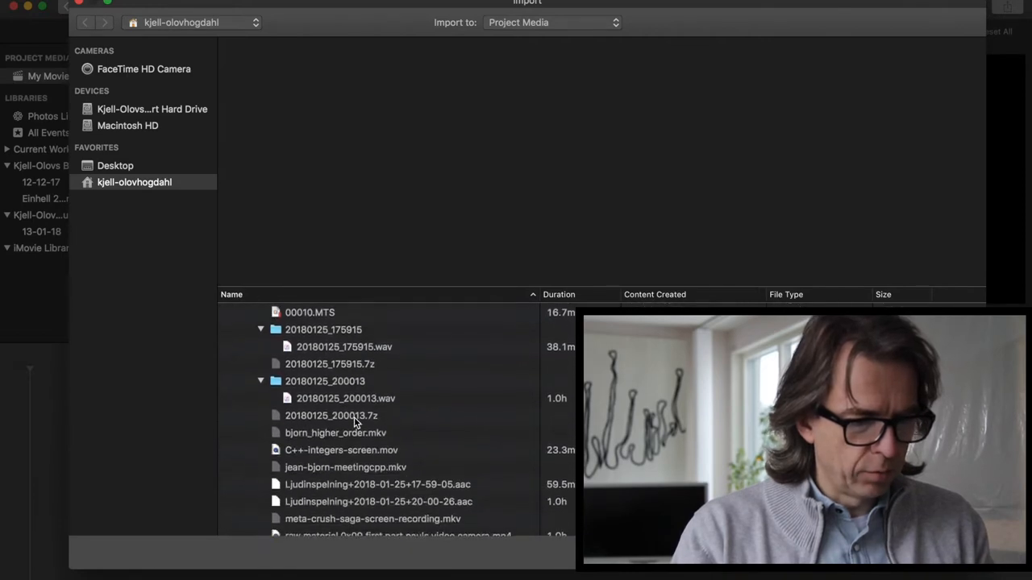
{"action": "scroll", "scroll_direction": "down", "scroll_amount": 3}
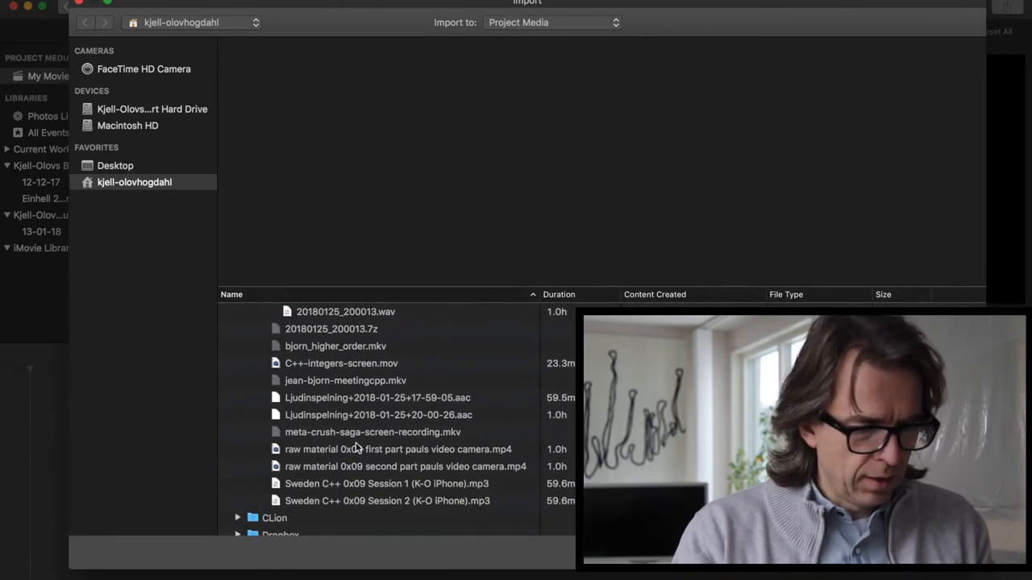
{"action": "mouse_move", "coordinate": [358, 455]}
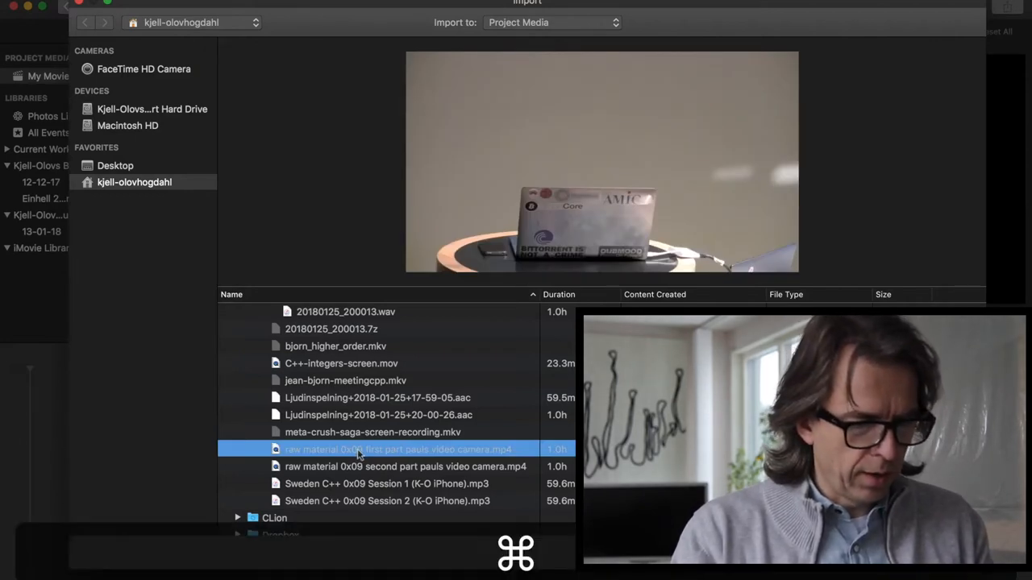
{"action": "left_click", "coordinate": [387, 483]}
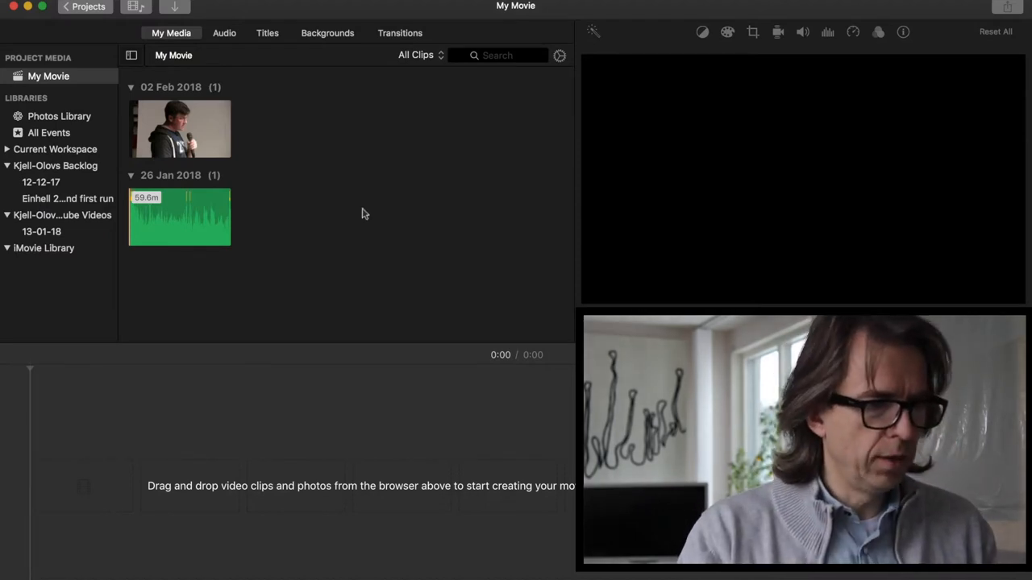
Place the talk video on the timeline, pick the Session 1 iPhone audio, and reselect the video
{"action": "left_click", "coordinate": [180, 129]}
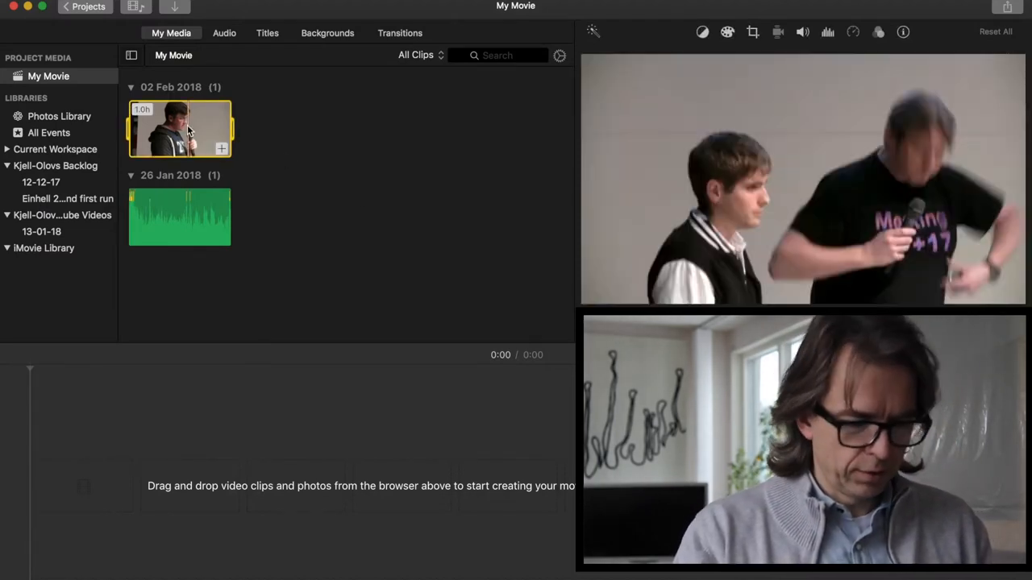
{"action": "left_click_drag", "start_coordinate": [179, 129], "coordinate": [228, 488]}
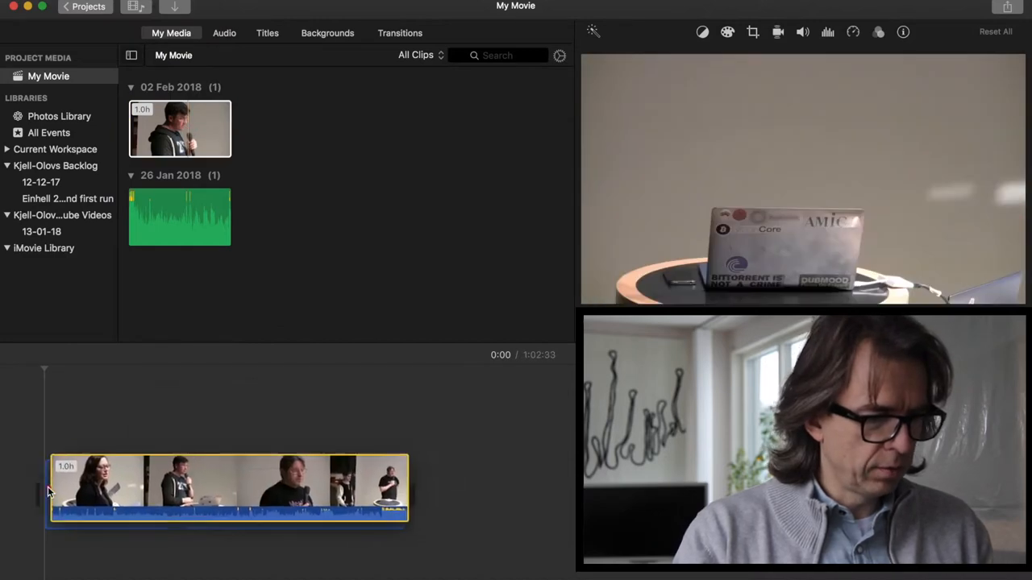
{"action": "left_click", "coordinate": [101, 488]}
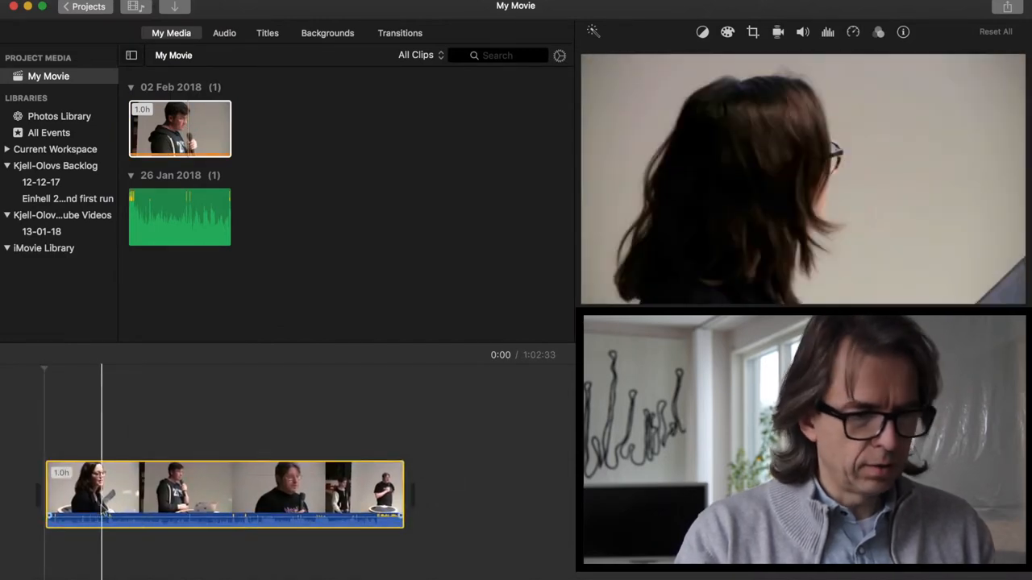
{"action": "left_click", "coordinate": [179, 216]}
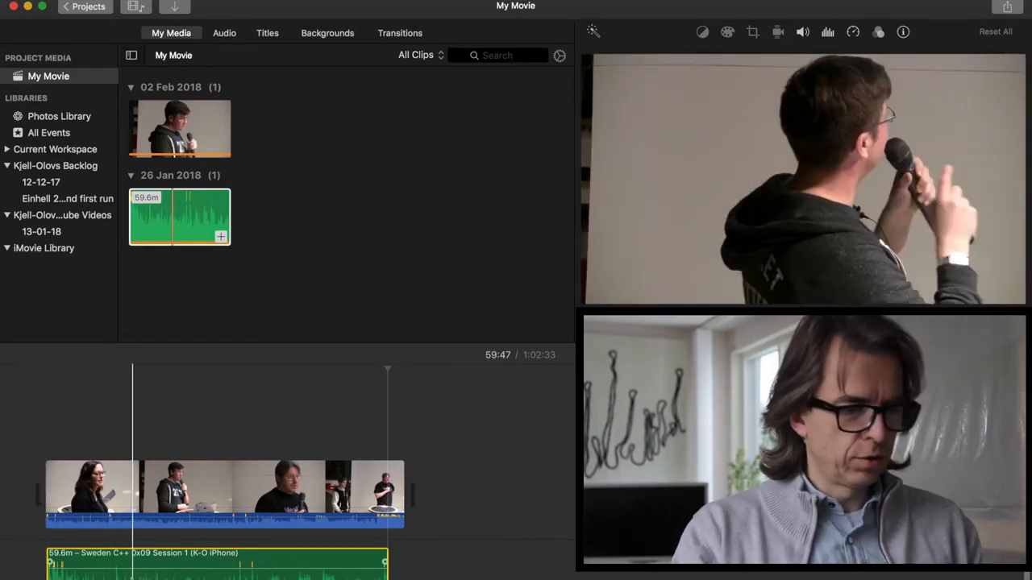
{"action": "left_click", "coordinate": [136, 493]}
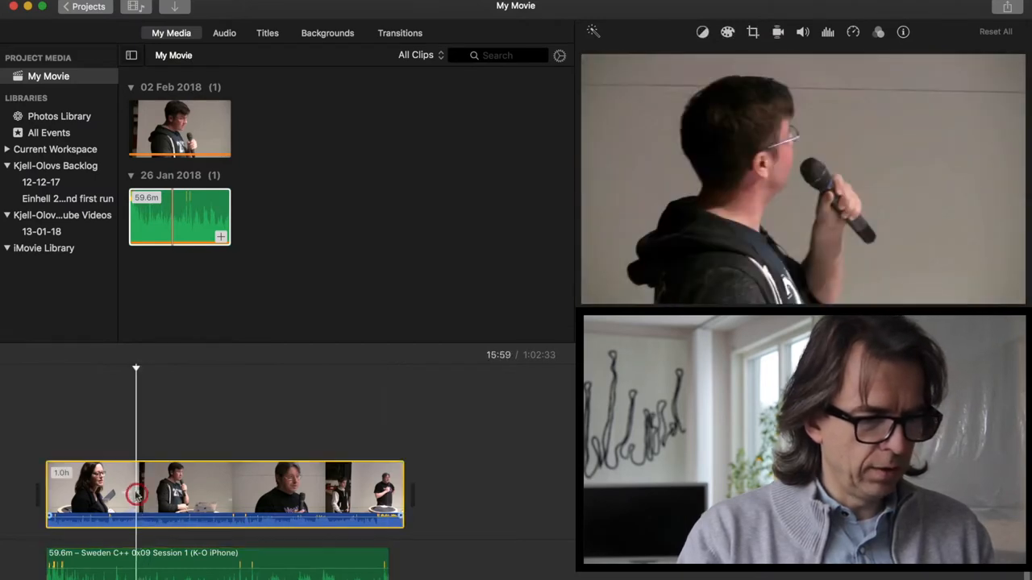
Start adjusting the audio of the camera video clip on the timeline
{"action": "left_click", "coordinate": [802, 32]}
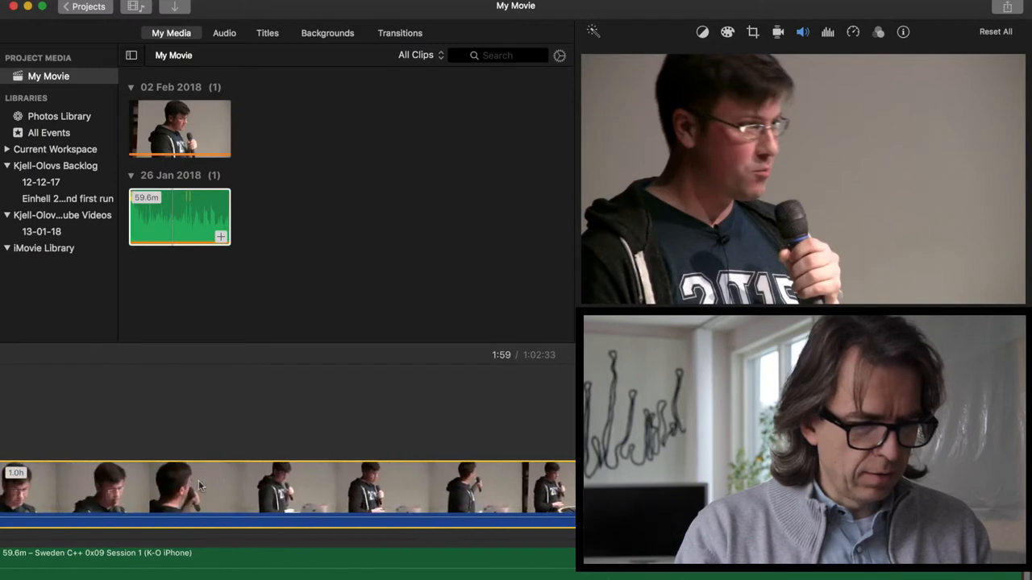
{"action": "mouse_move", "coordinate": [200, 484]}
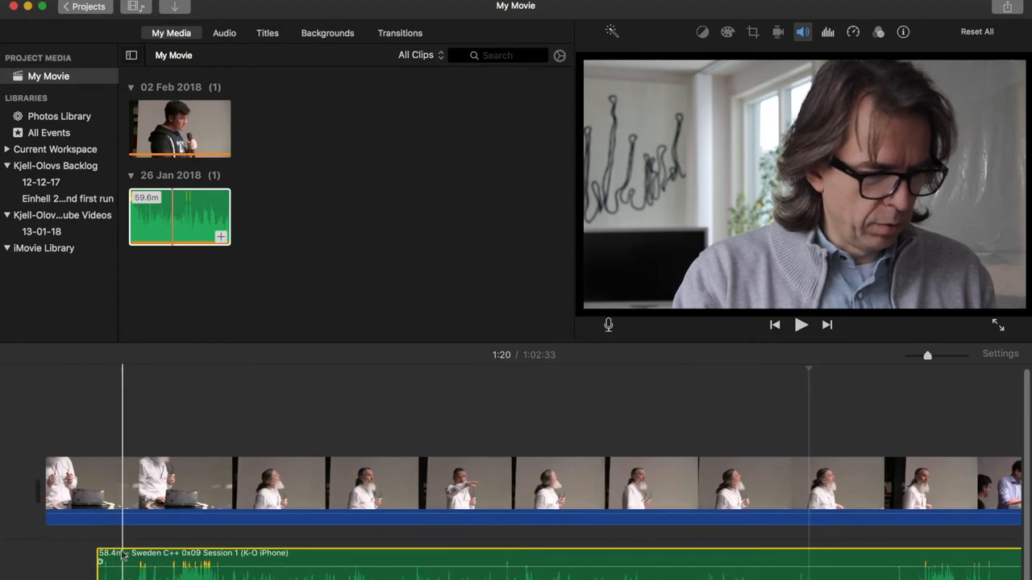
Show the camera video's volume setting at 100 percent
{"action": "left_click", "coordinate": [802, 32]}
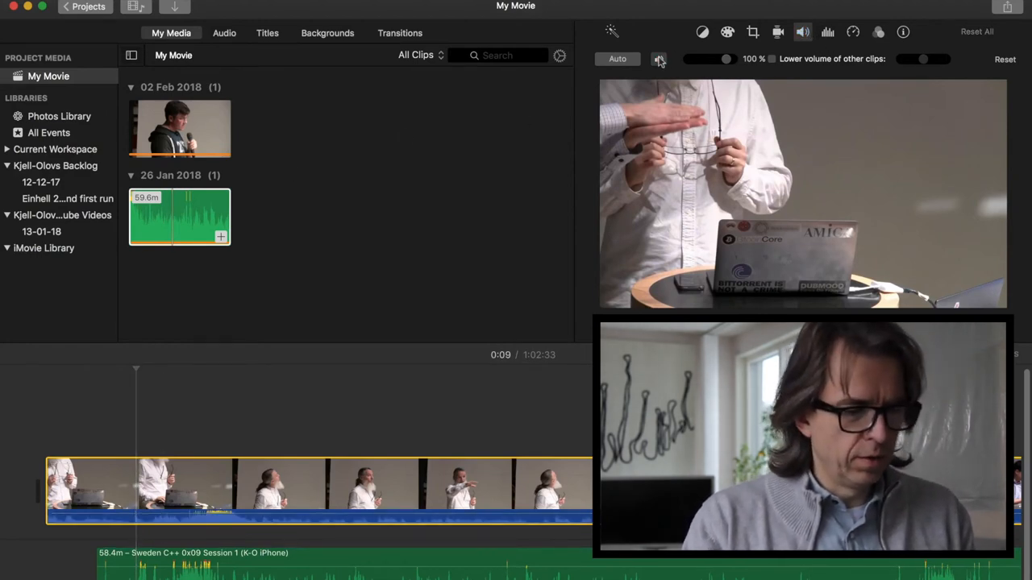
{"action": "mouse_move", "coordinate": [659, 58]}
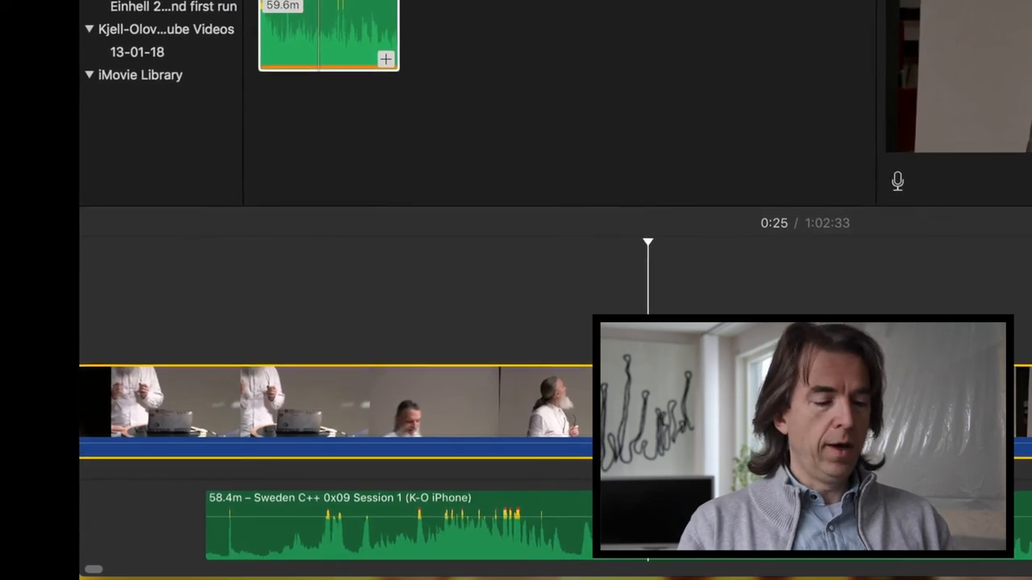
{"action": "scroll", "scroll_direction": "up", "scroll_amount": 3}
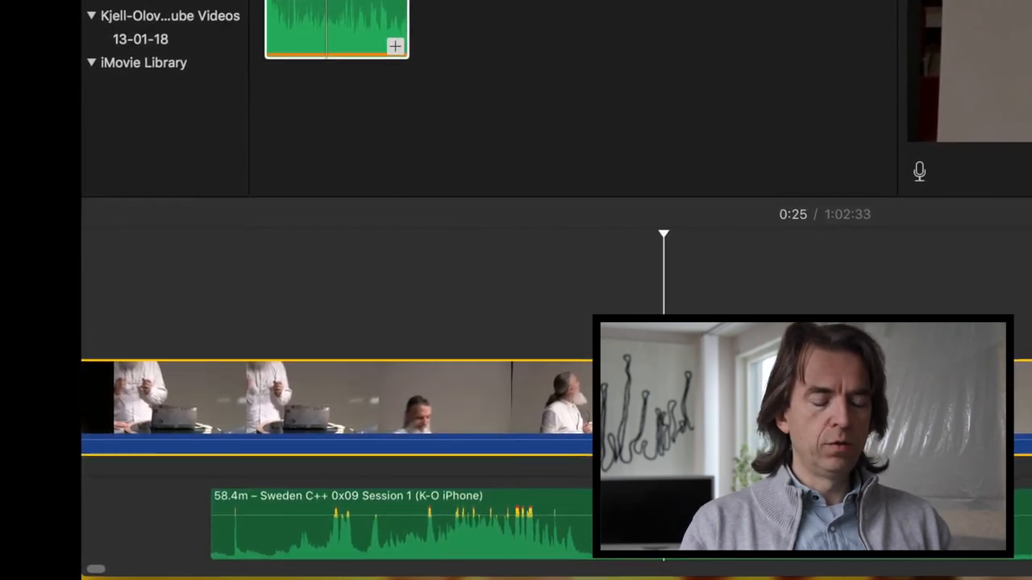